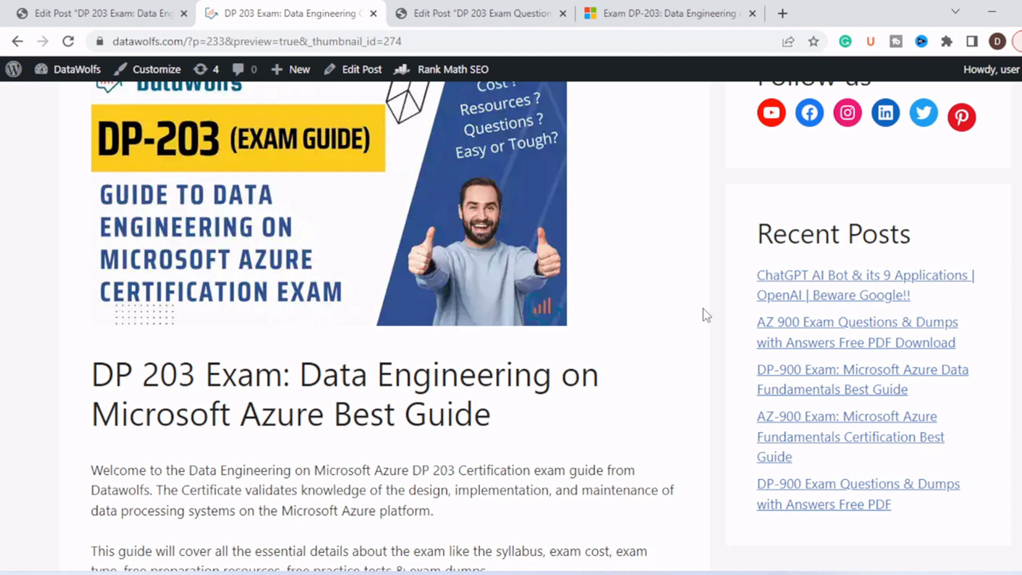
Scroll the DP 203 post past the header image to the intro and Table of Contents
{"action": "scroll", "scroll_direction": "down", "scroll_amount": 3}
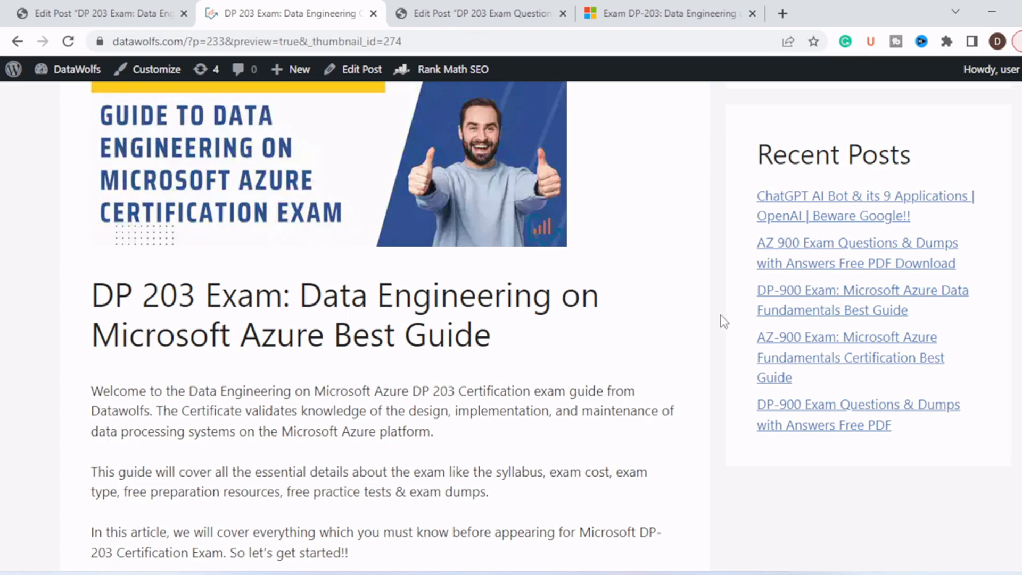
{"action": "scroll", "scroll_direction": "down", "scroll_amount": 3}
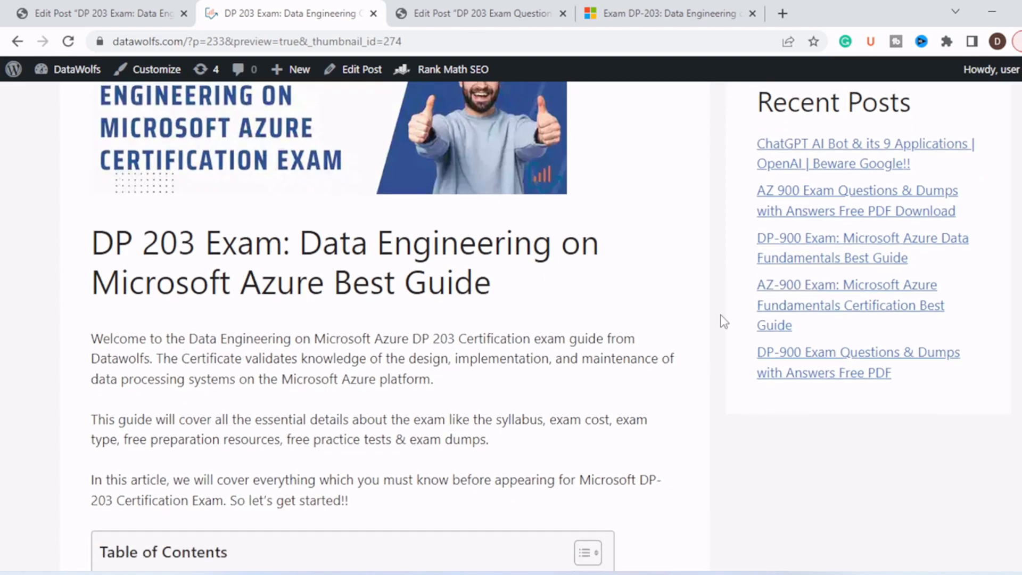
{"action": "scroll", "scroll_direction": "down", "scroll_amount": 3}
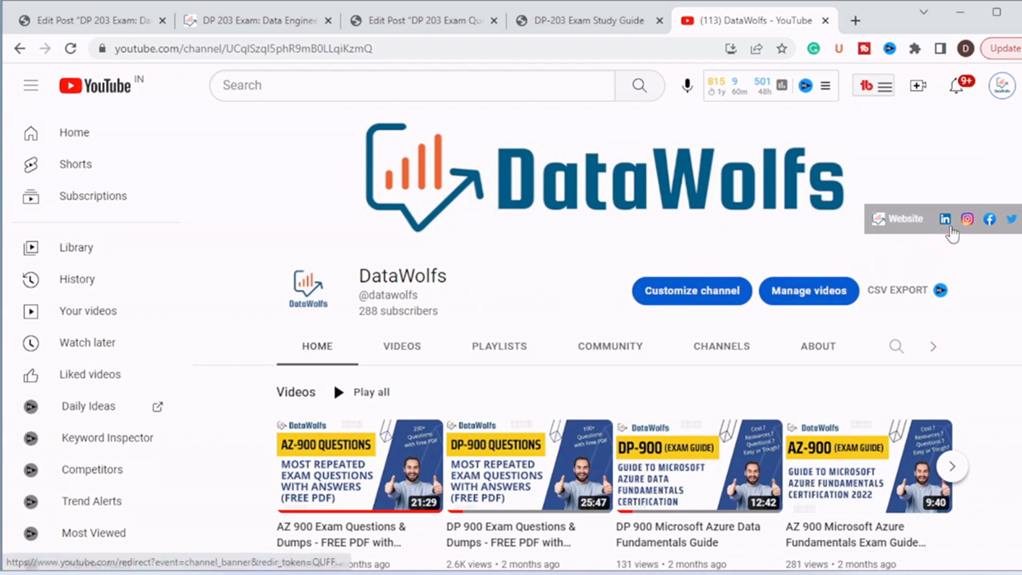
{"action": "mouse_move", "coordinate": [1014, 230]}
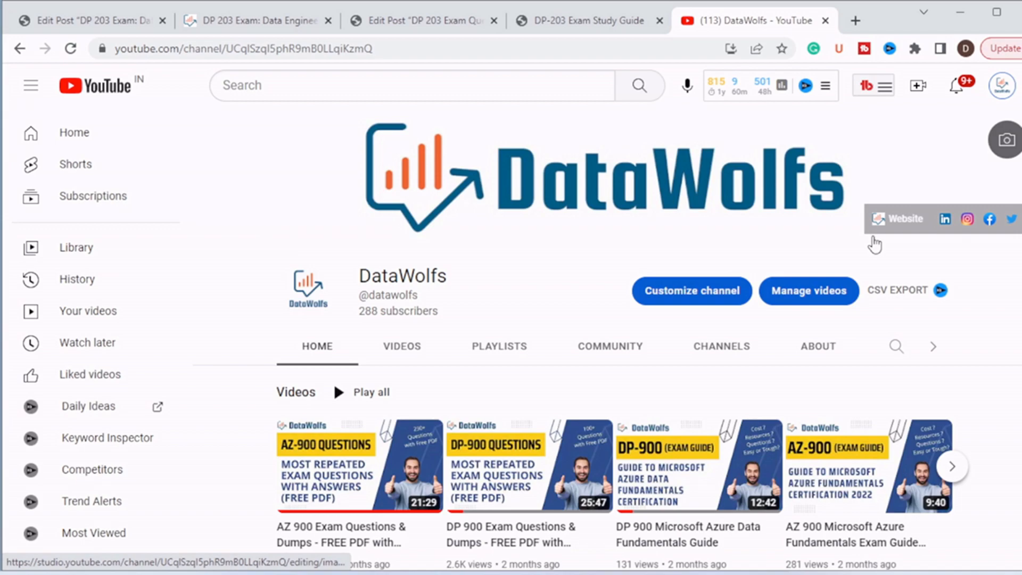
Scroll the DataWolfs channel page down to the Videos shelf of exam guide uploads
{"action": "scroll", "scroll_direction": "down", "scroll_amount": 3}
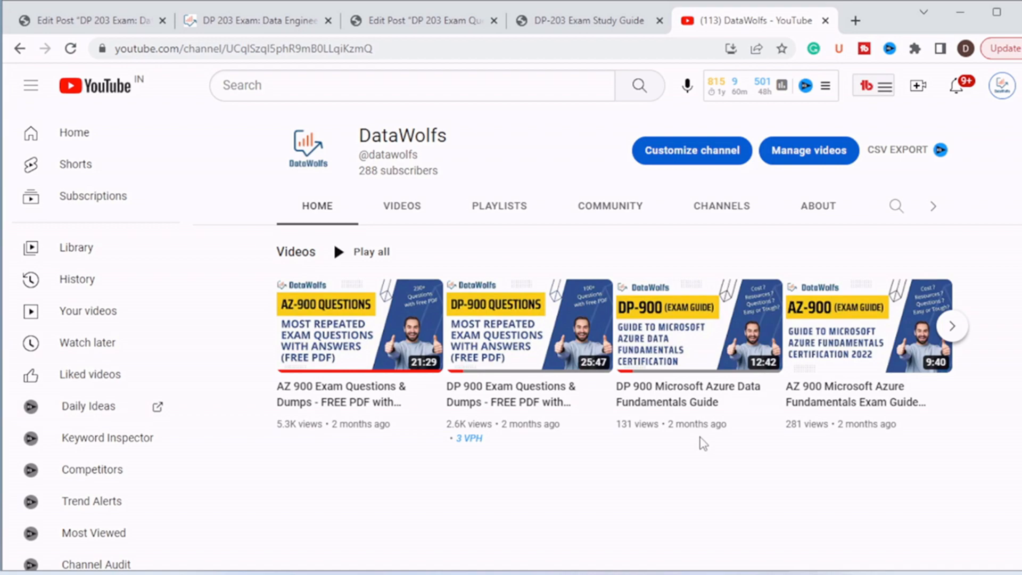
Back on the blog post, highlight the exam duration and scroll toward the Syllabus
{"action": "left_click", "coordinate": [189, 13]}
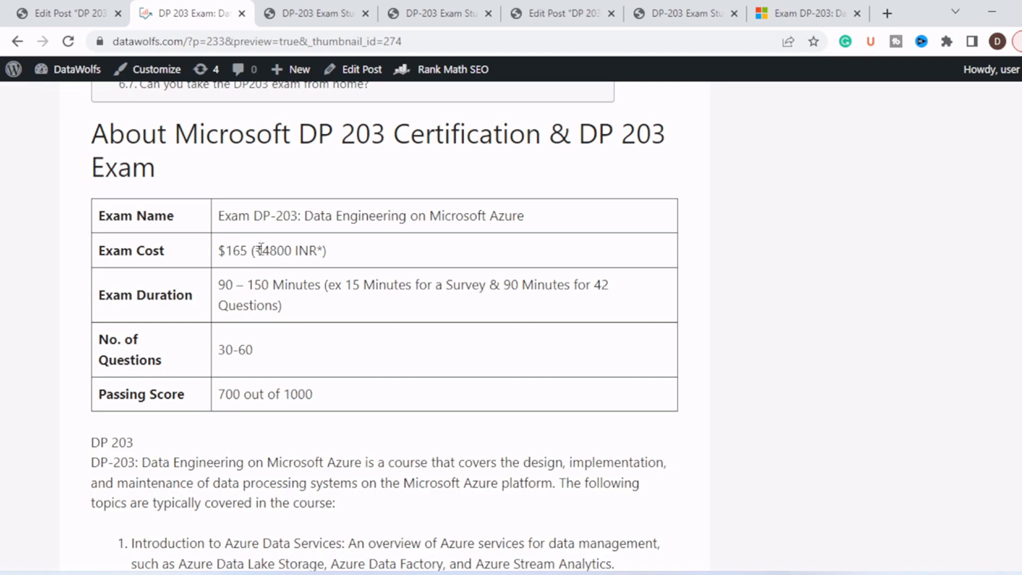
{"action": "left_click_drag", "start_coordinate": [261, 250], "coordinate": [325, 250]}
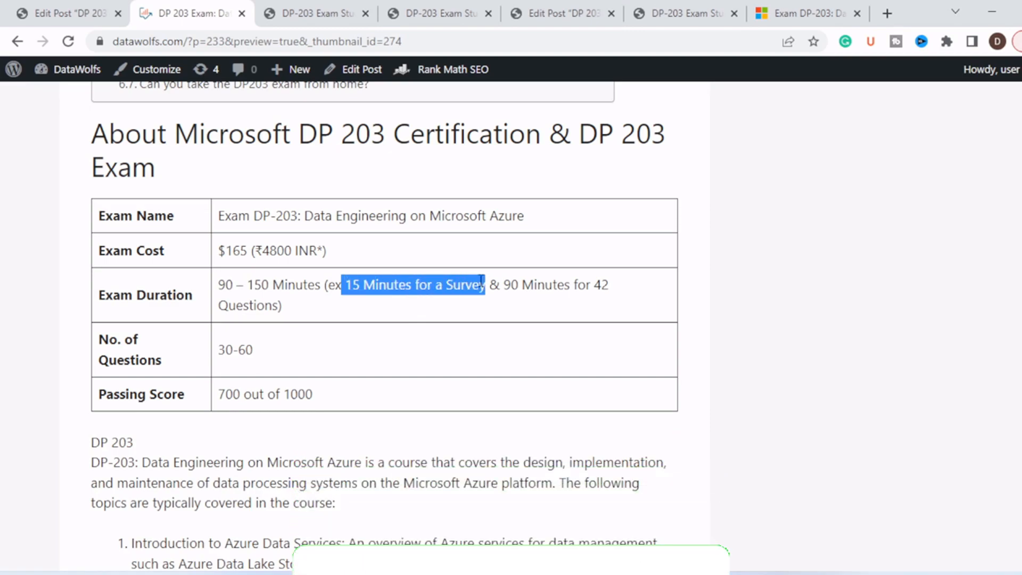
{"action": "scroll", "scroll_direction": "down", "scroll_amount": 3}
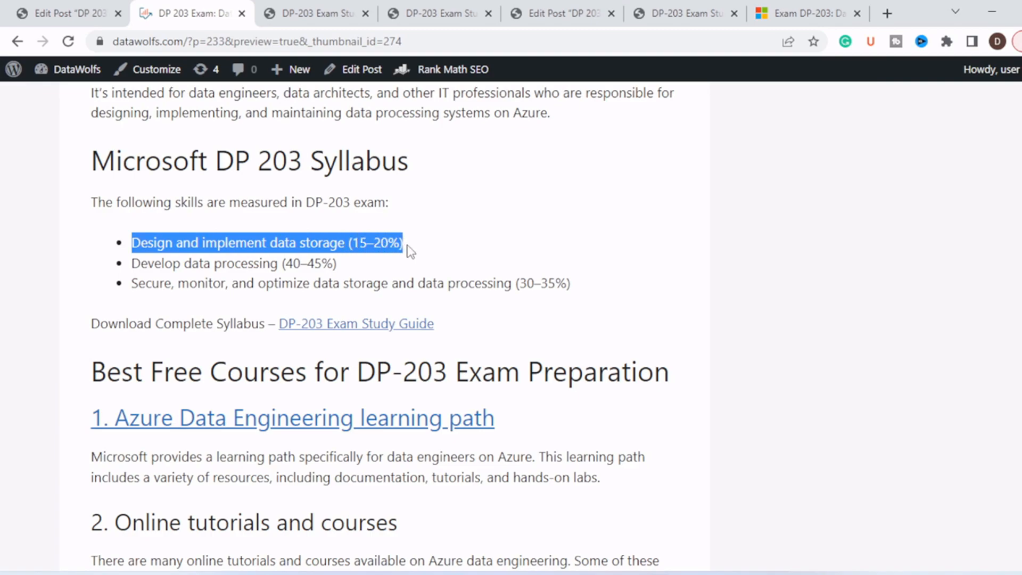
Highlight the data storage, data processing, and secure/monitor/optimize syllabus items
{"action": "double_click", "coordinate": [157, 264]}
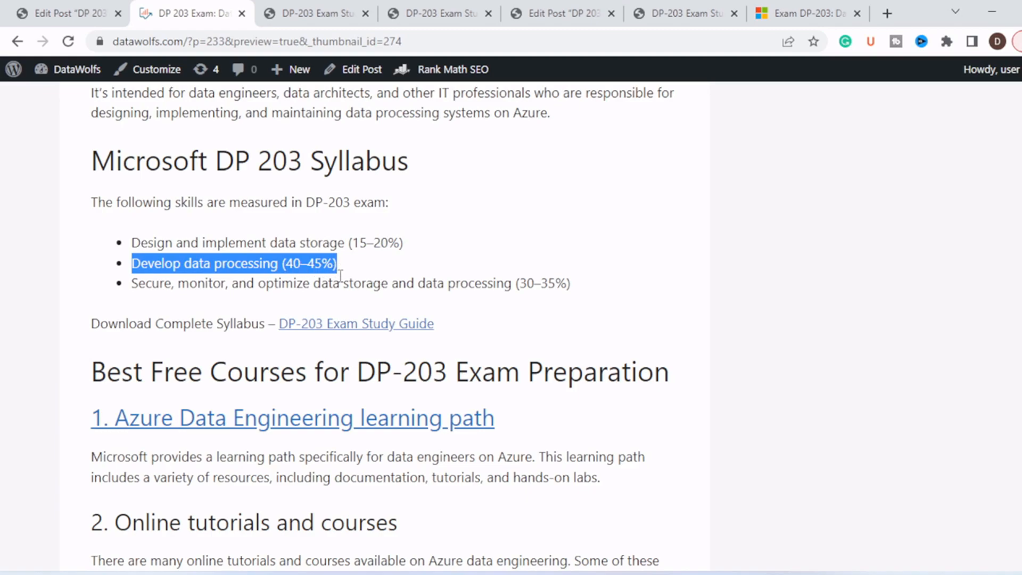
{"action": "left_click_drag", "start_coordinate": [131, 263], "coordinate": [352, 284]}
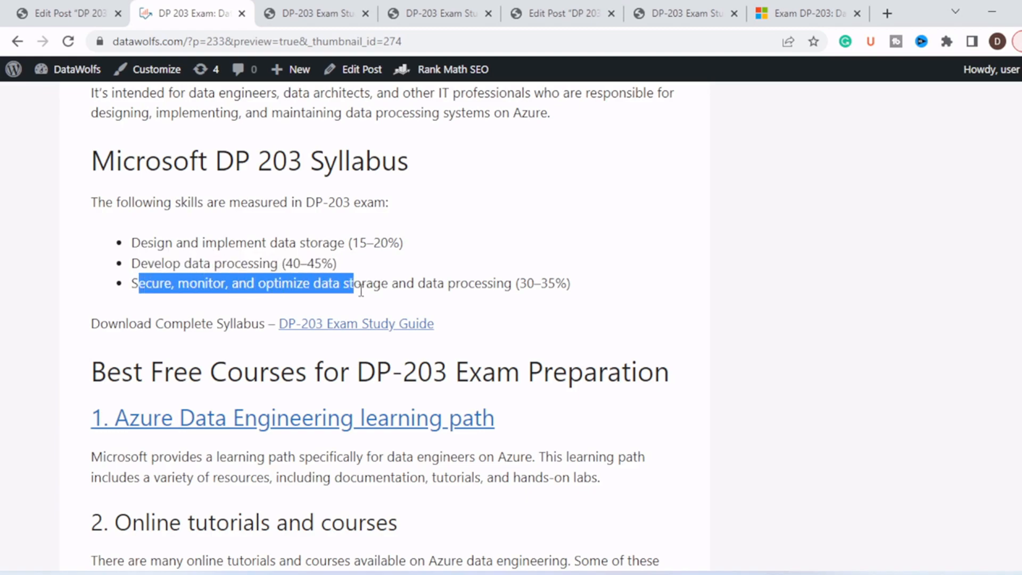
{"action": "left_click_drag", "start_coordinate": [352, 282], "coordinate": [570, 282]}
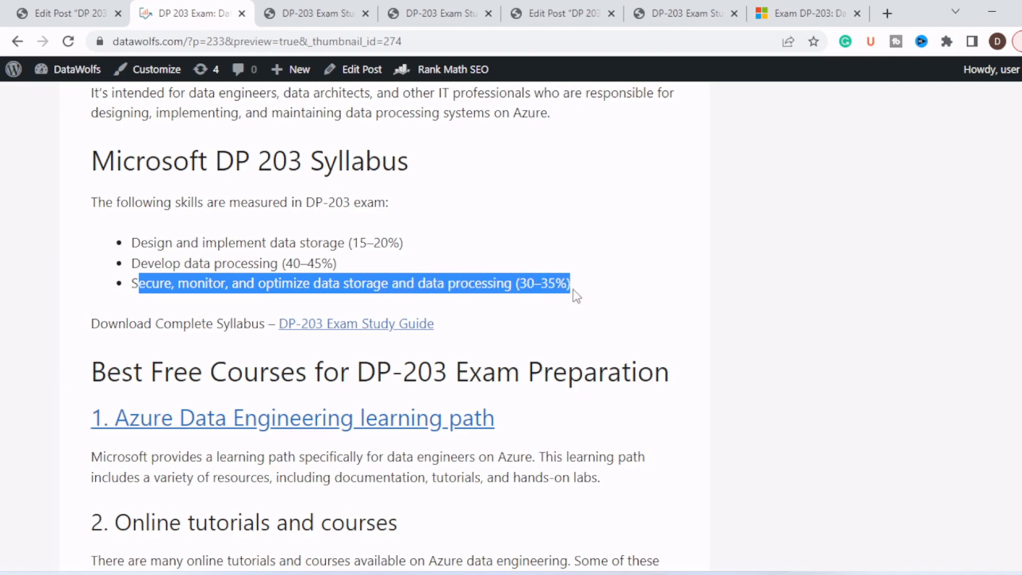
{"action": "left_click", "coordinate": [419, 308]}
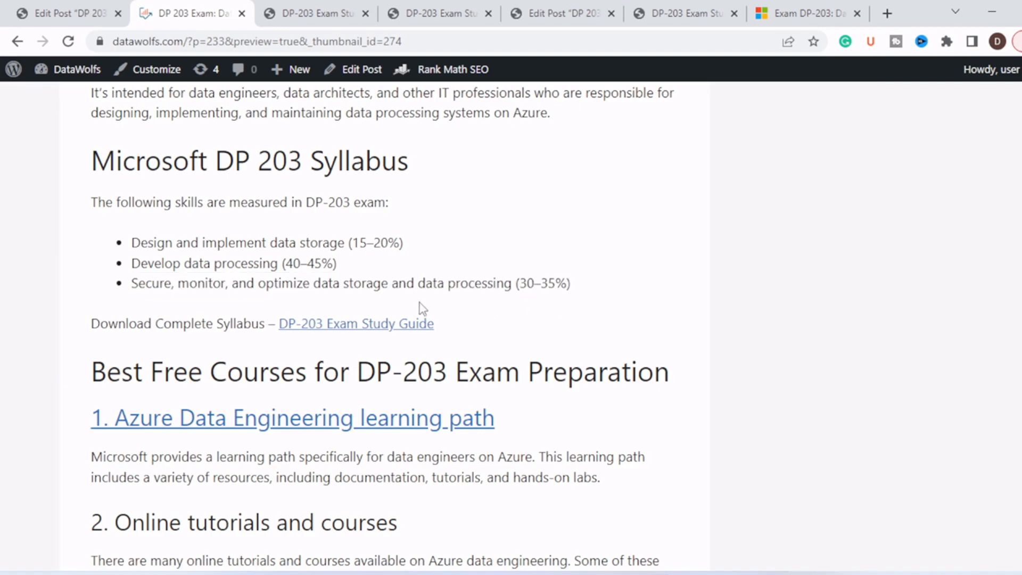
Open the DP-203 Study Guide PDF and scroll to page 5, highlighting the data storage heading
{"action": "left_click", "coordinate": [356, 323]}
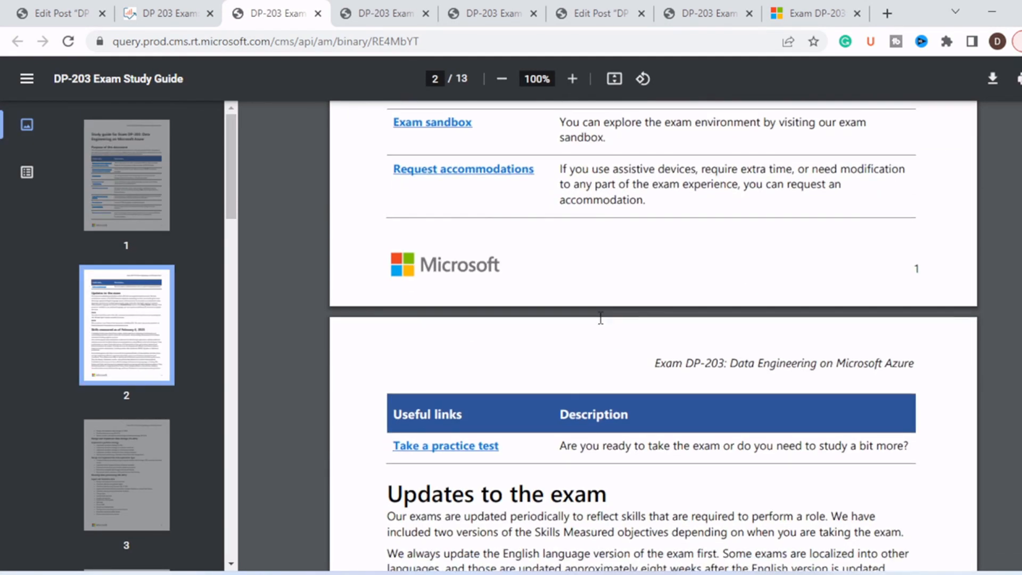
{"action": "scroll", "scroll_direction": "down", "scroll_amount": 3}
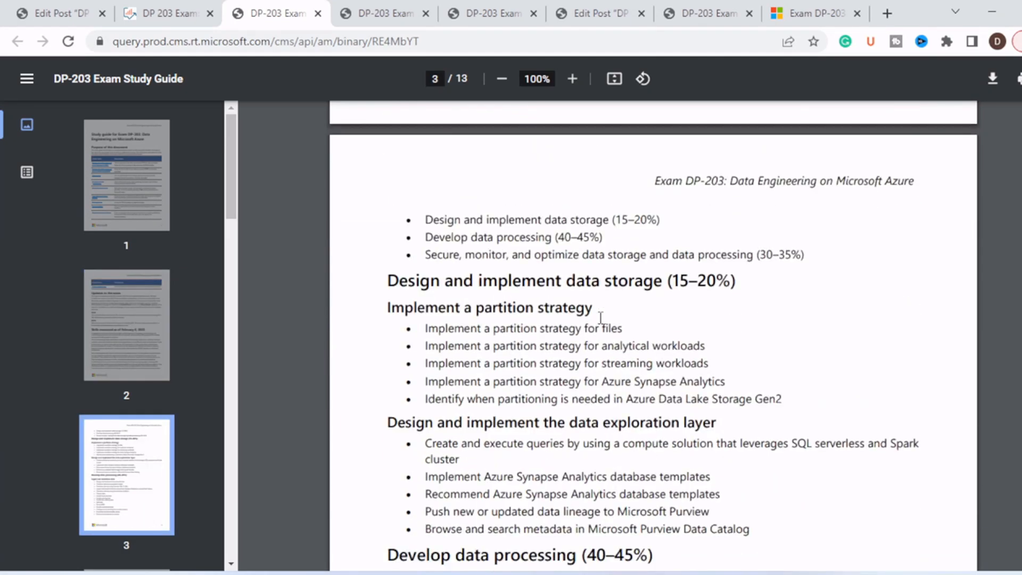
{"action": "left_click_drag", "start_coordinate": [387, 281], "coordinate": [735, 281]}
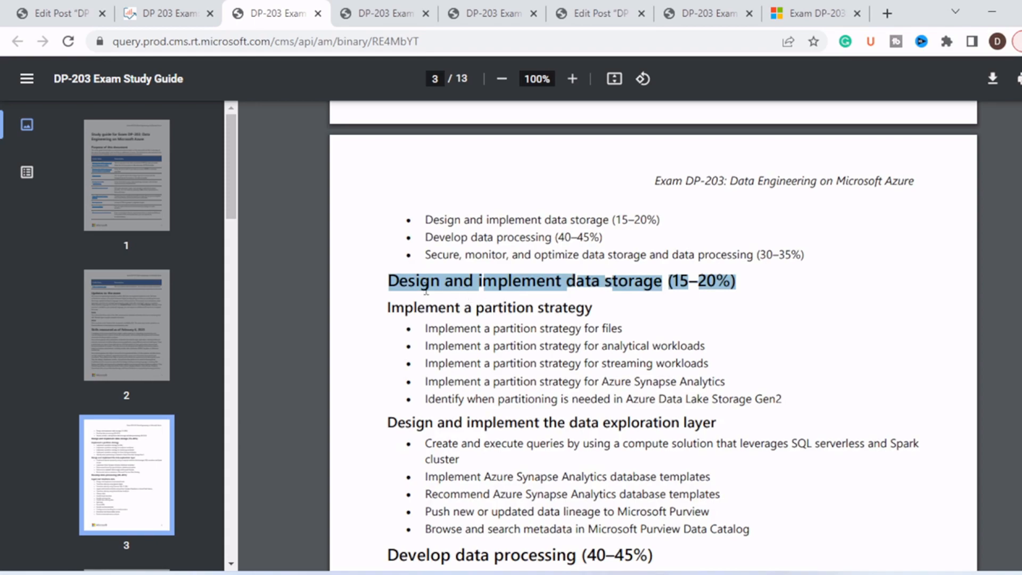
{"action": "scroll", "scroll_direction": "down", "scroll_amount": 3}
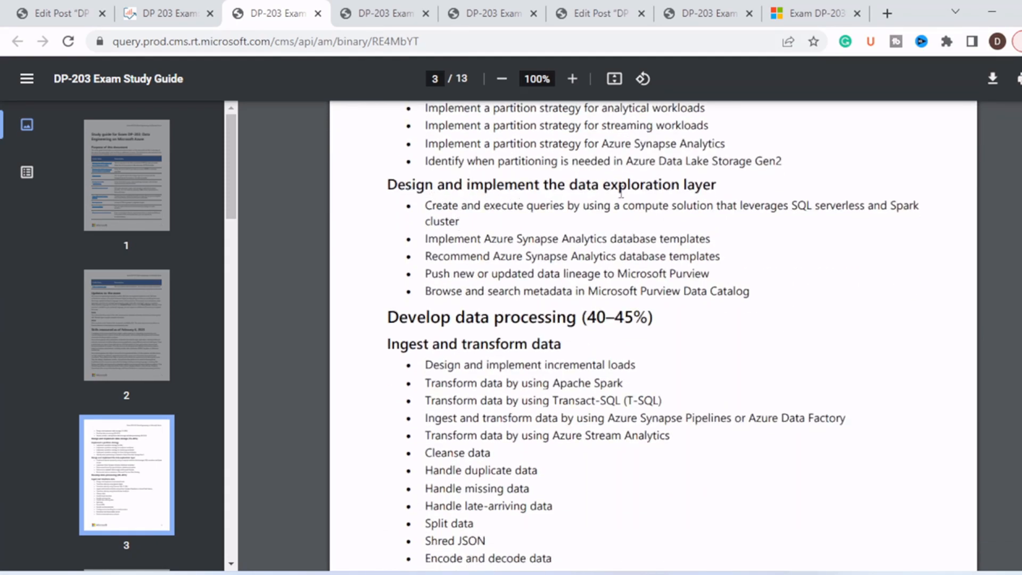
{"action": "scroll", "scroll_direction": "down", "scroll_amount": 3}
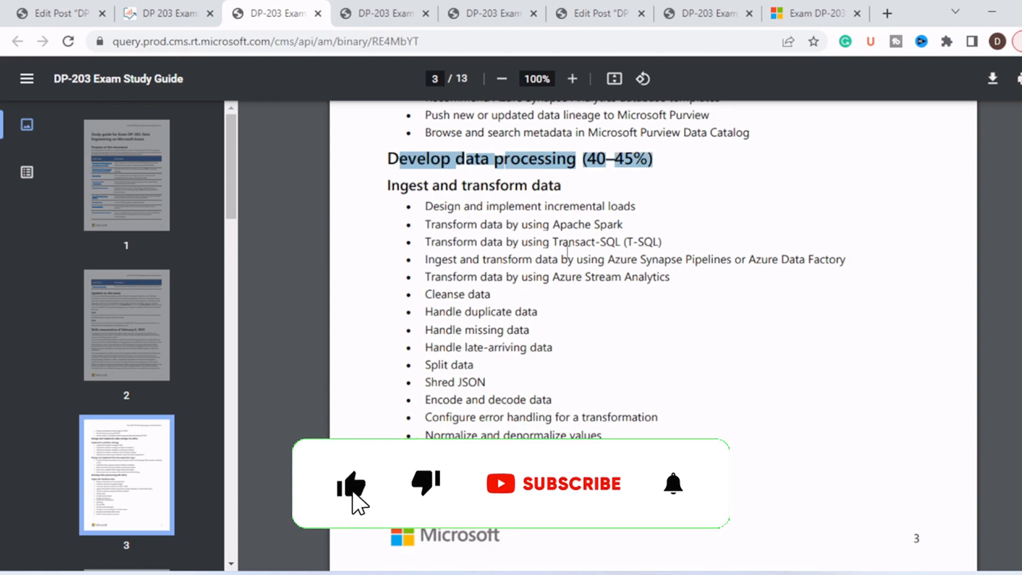
{"action": "scroll", "scroll_direction": "down", "scroll_amount": 3}
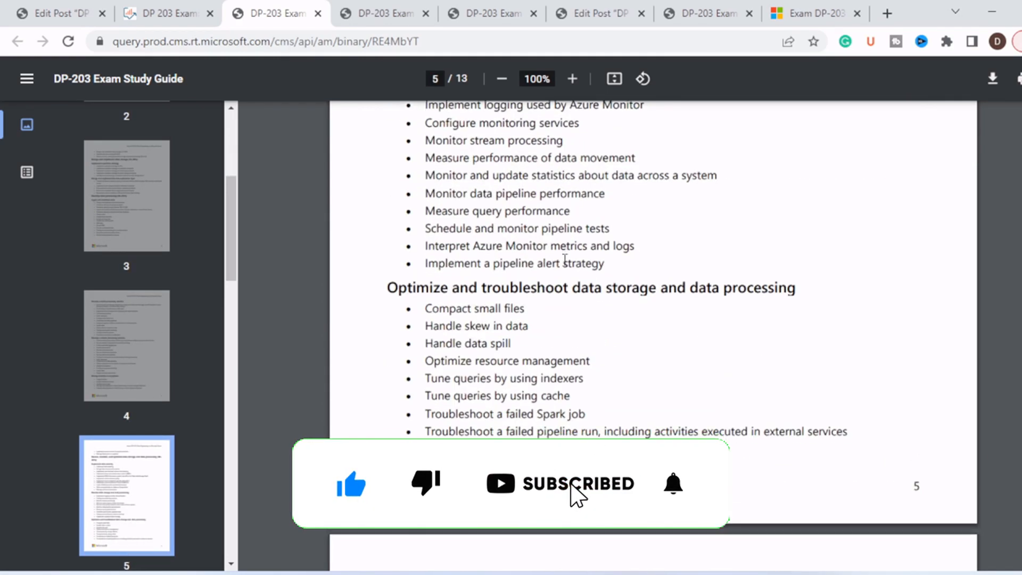
Switch to the 'DP 203 Exam: Data Engineering' tab at the free practice tests section
{"action": "left_click", "coordinate": [264, 13]}
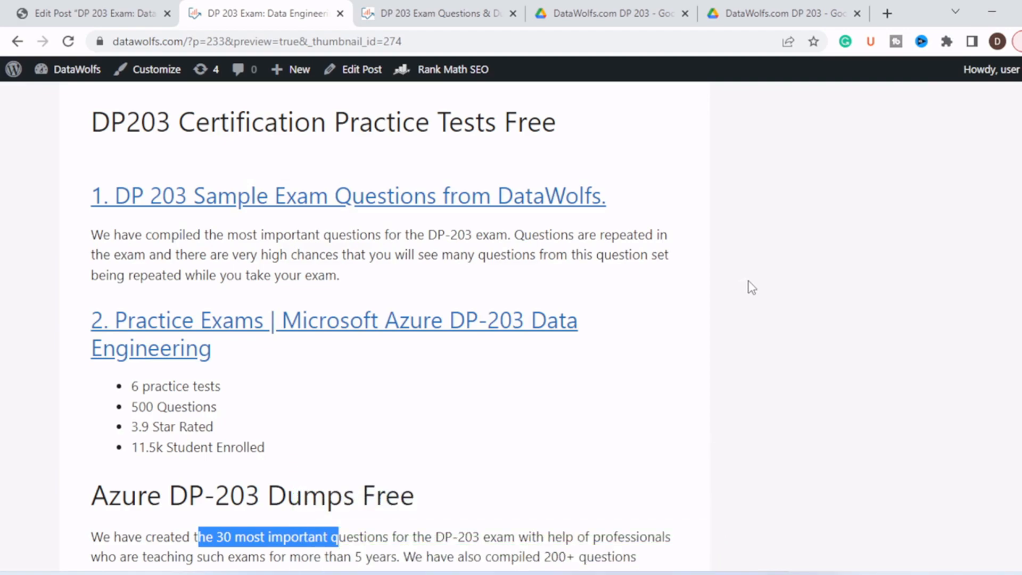
{"action": "mouse_move", "coordinate": [585, 285]}
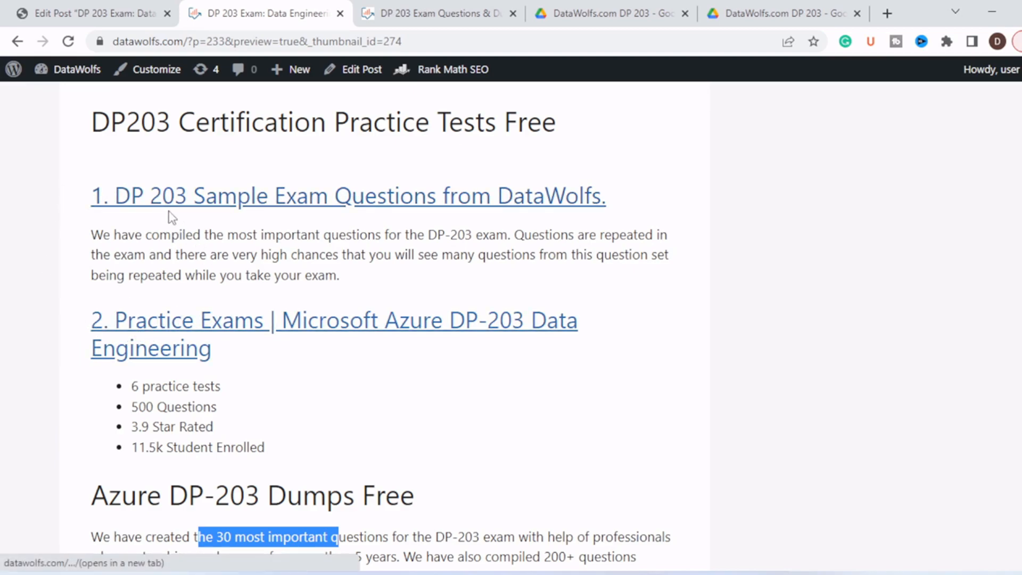
{"action": "mouse_move", "coordinate": [396, 217]}
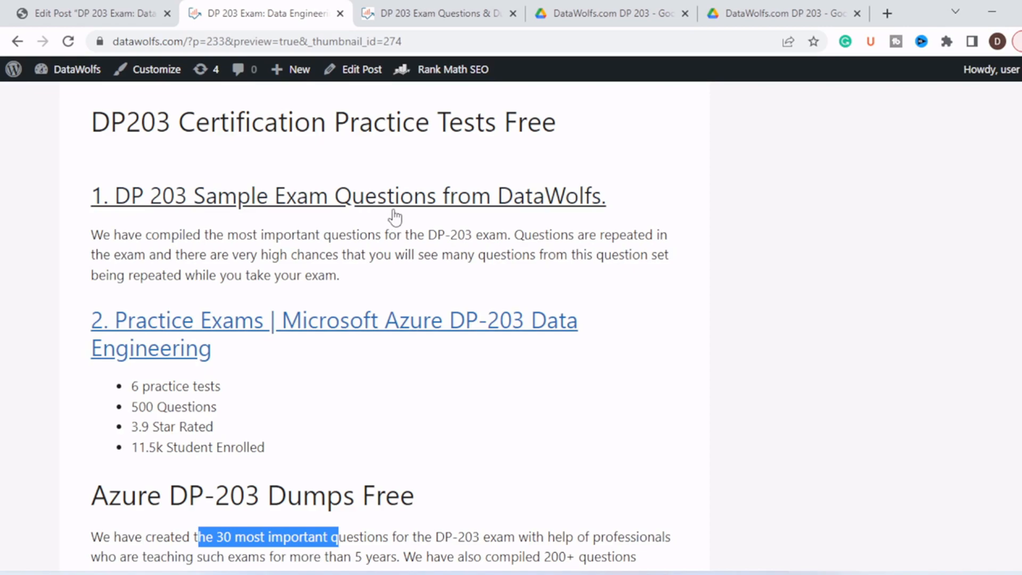
{"action": "mouse_move", "coordinate": [635, 215]}
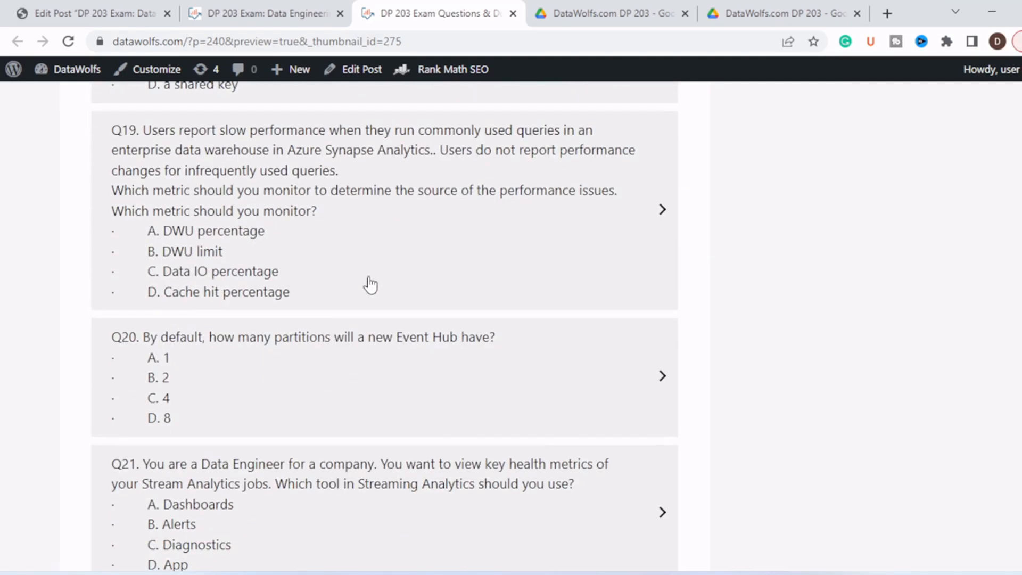
Scroll the DP 203 Exam Questions post down to questions Q19–Q24
{"action": "scroll", "scroll_direction": "down", "scroll_amount": 3}
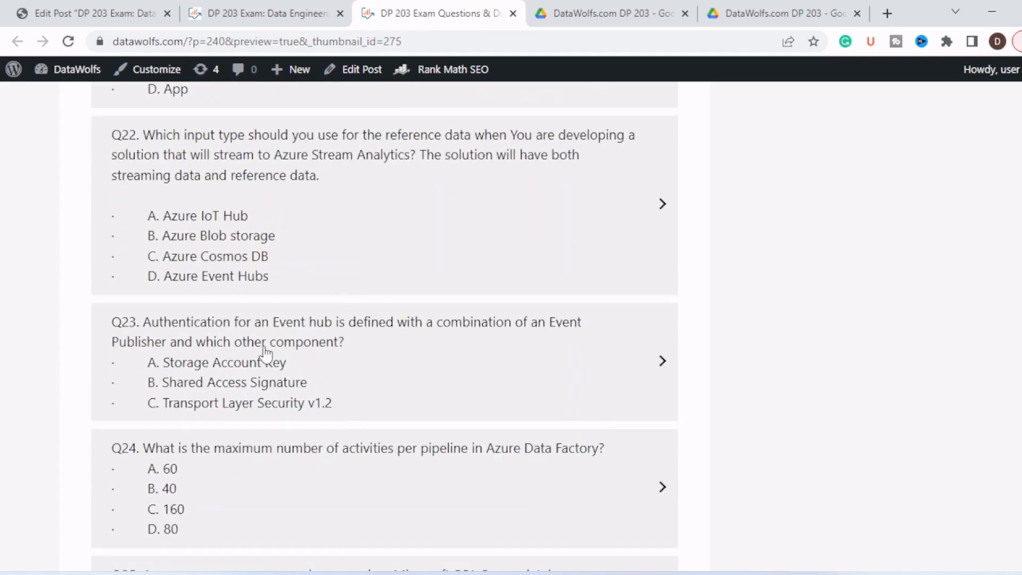
{"action": "mouse_move", "coordinate": [287, 345]}
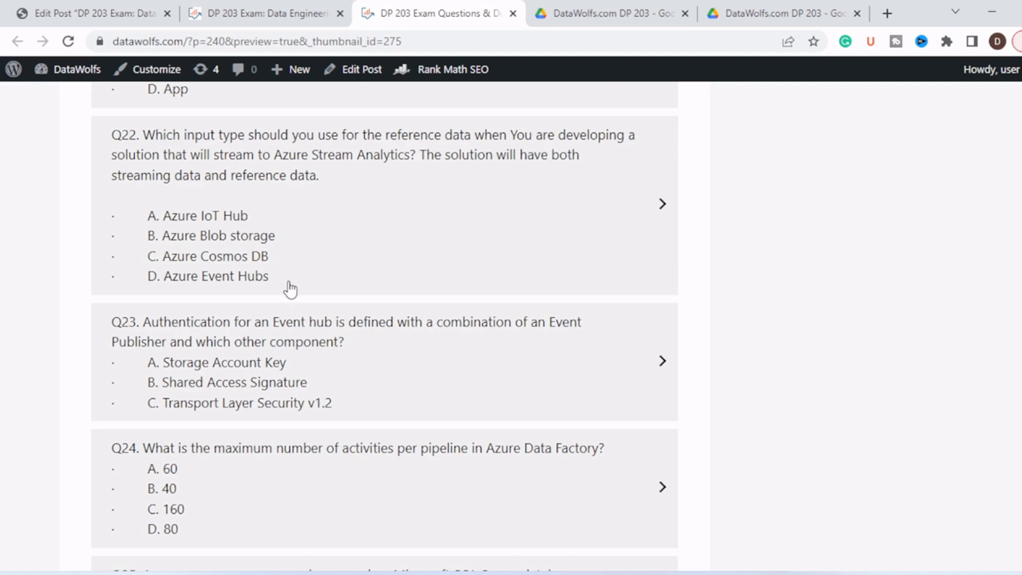
Switch to the exam guide tab and scroll to 'Azure DP-203 Dumps Free' and the FAQs
{"action": "left_click", "coordinate": [264, 13]}
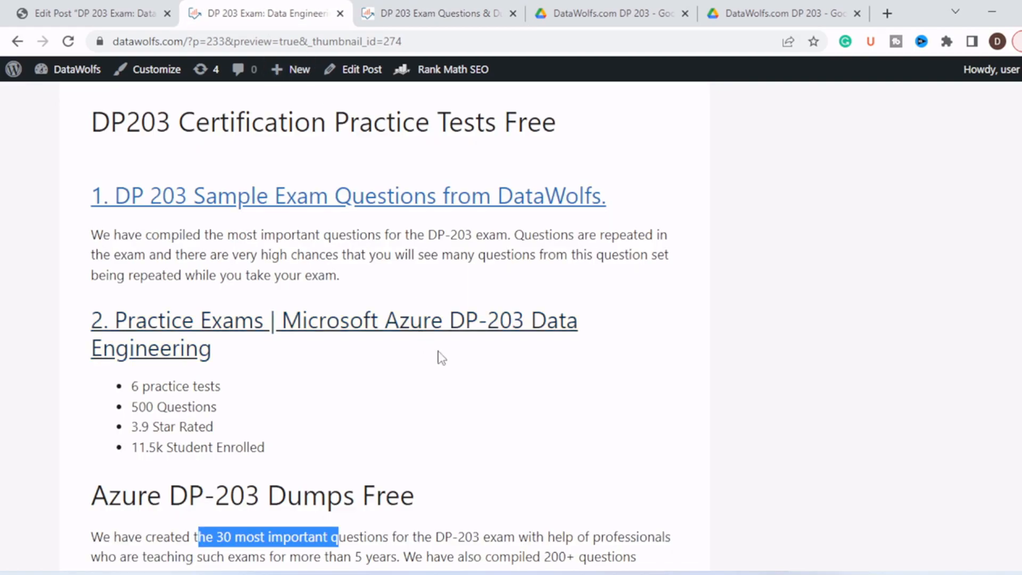
{"action": "mouse_move", "coordinate": [393, 339]}
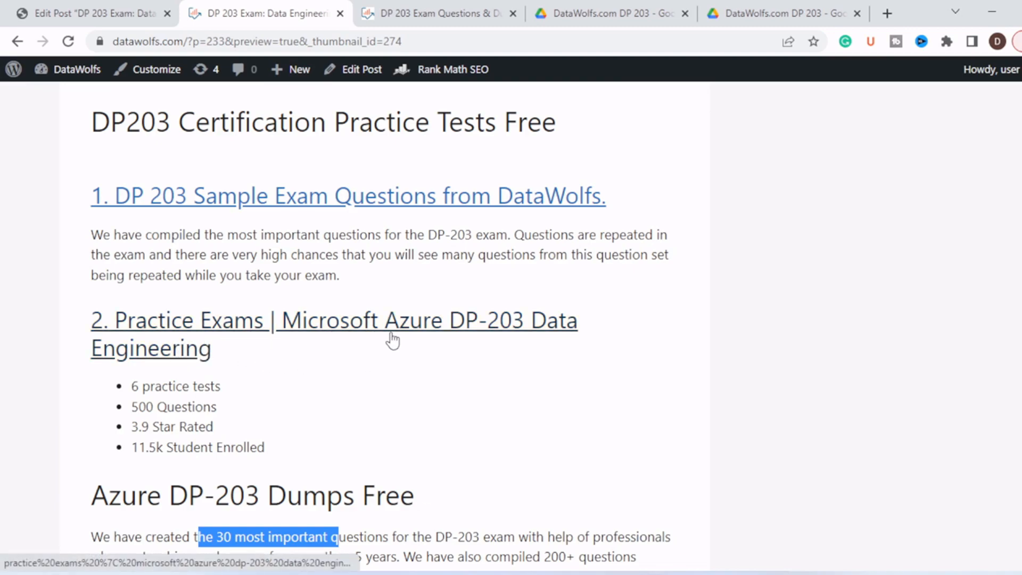
{"action": "mouse_move", "coordinate": [290, 381]}
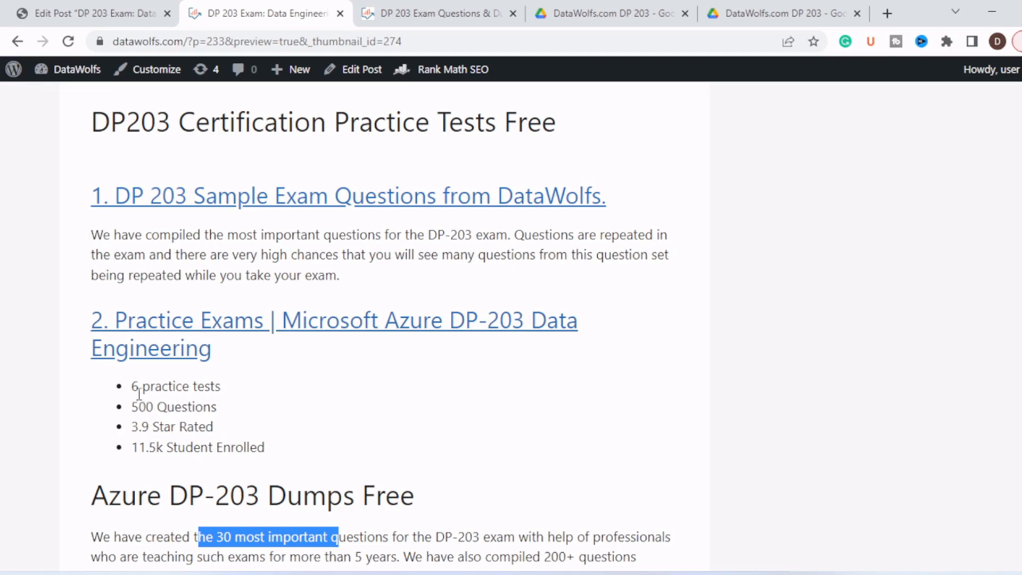
{"action": "mouse_move", "coordinate": [165, 426]}
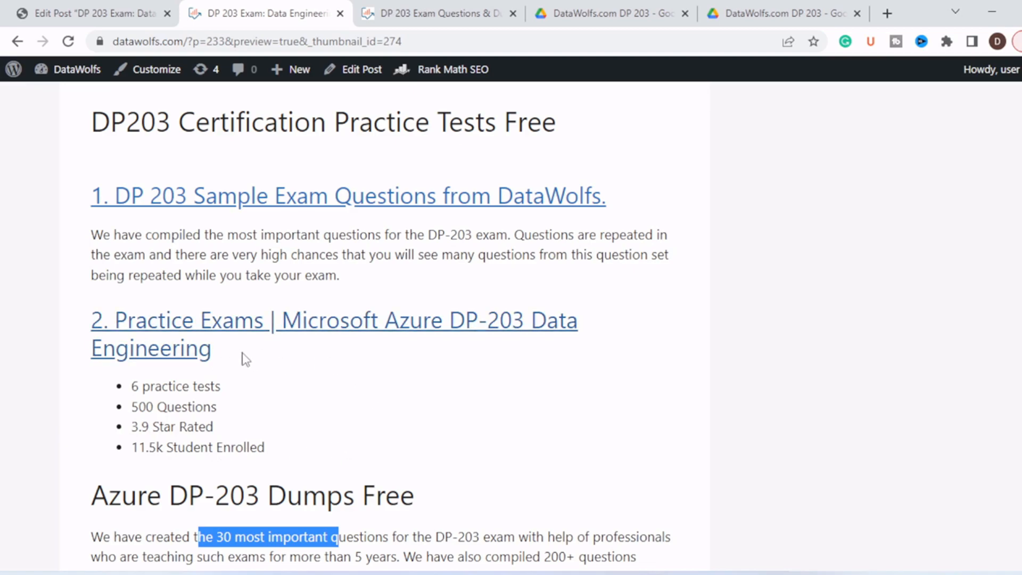
{"action": "scroll", "scroll_direction": "down", "scroll_amount": 3}
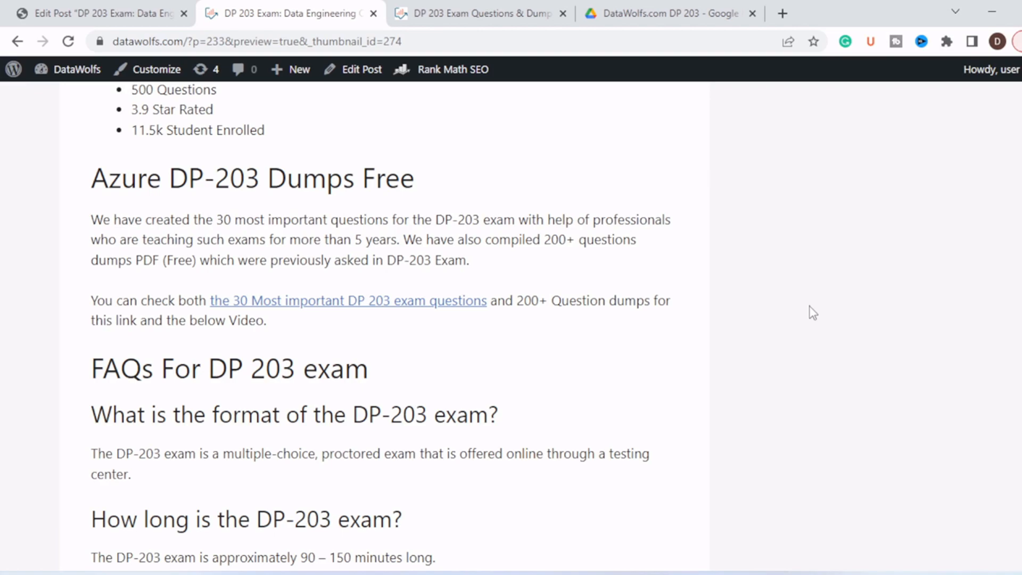
{"action": "mouse_move", "coordinate": [380, 318]}
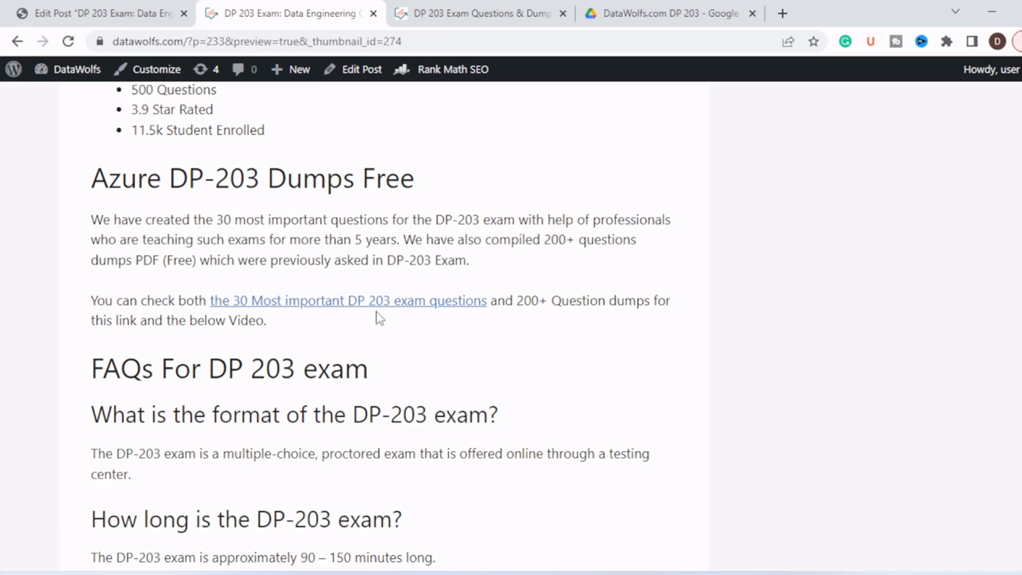
On the exam questions tab, scroll down and open 'DP203 Exam Dumps Free Download – Link'
{"action": "left_click", "coordinate": [476, 13]}
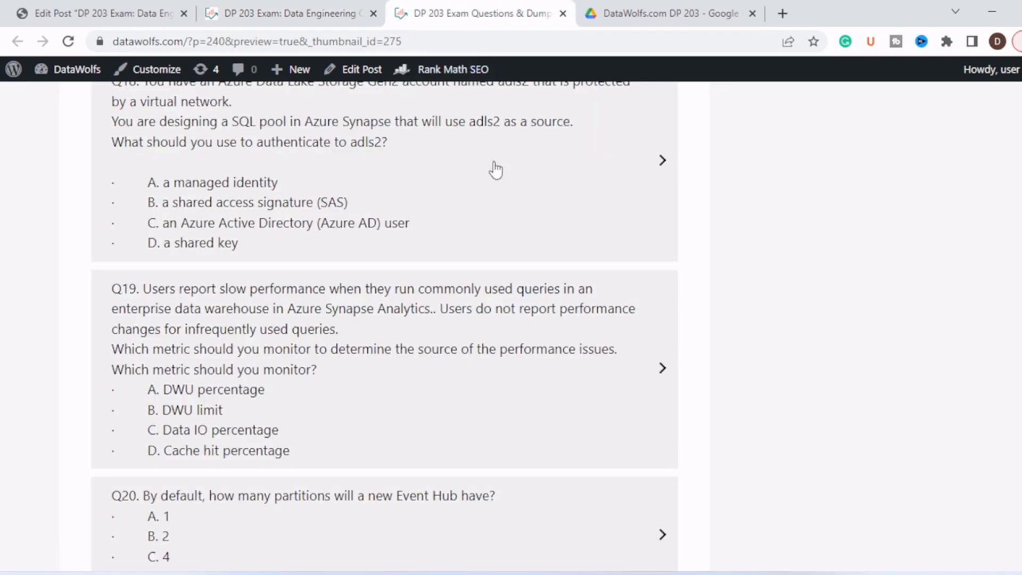
{"action": "scroll", "scroll_direction": "down", "scroll_amount": 3}
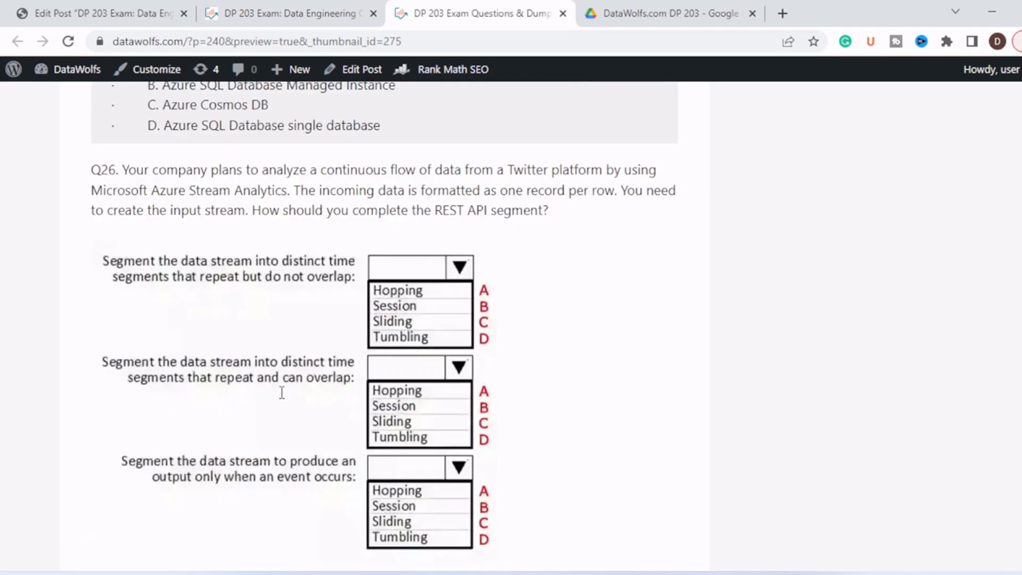
{"action": "scroll", "scroll_direction": "down", "scroll_amount": 3}
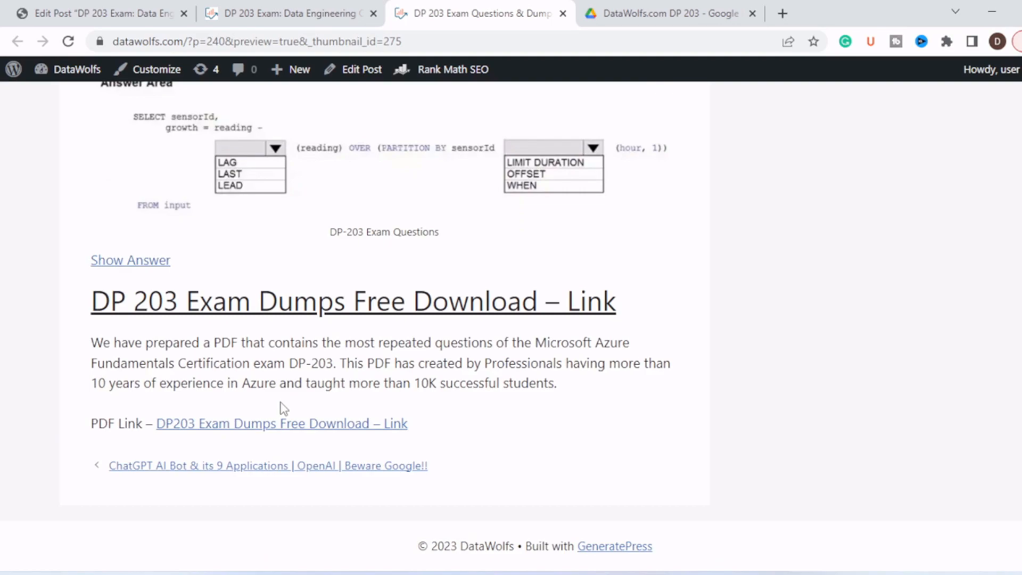
{"action": "mouse_move", "coordinate": [250, 429]}
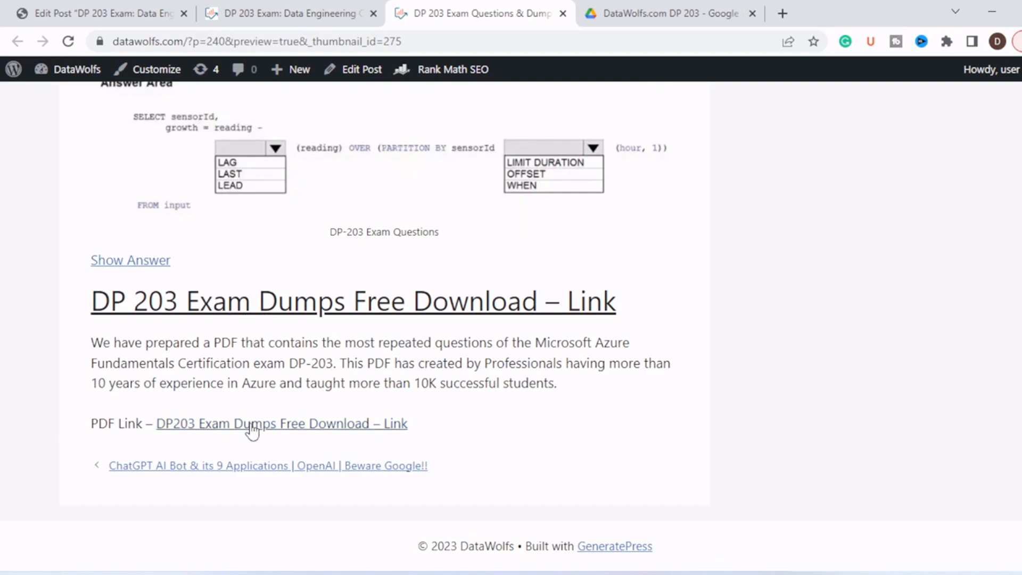
{"action": "left_click", "coordinate": [281, 423]}
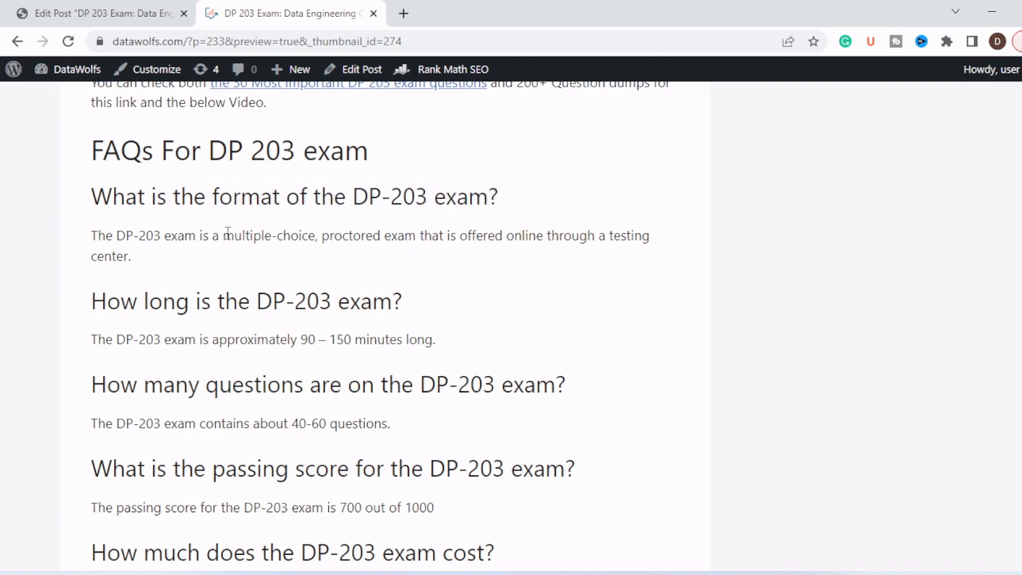
{"action": "left_click_drag", "start_coordinate": [222, 235], "coordinate": [348, 235]}
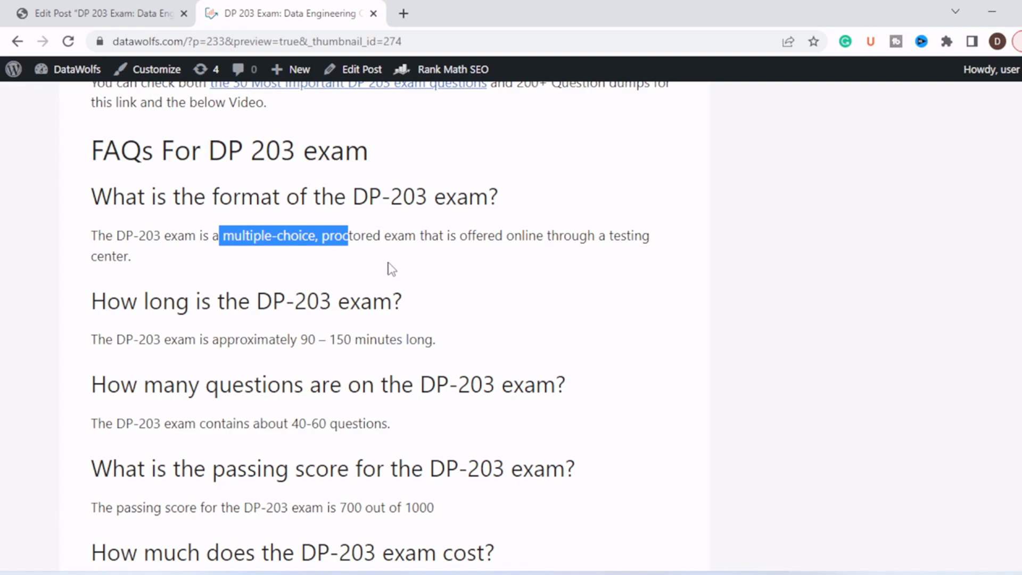
{"action": "scroll", "scroll_direction": "down", "scroll_amount": 3}
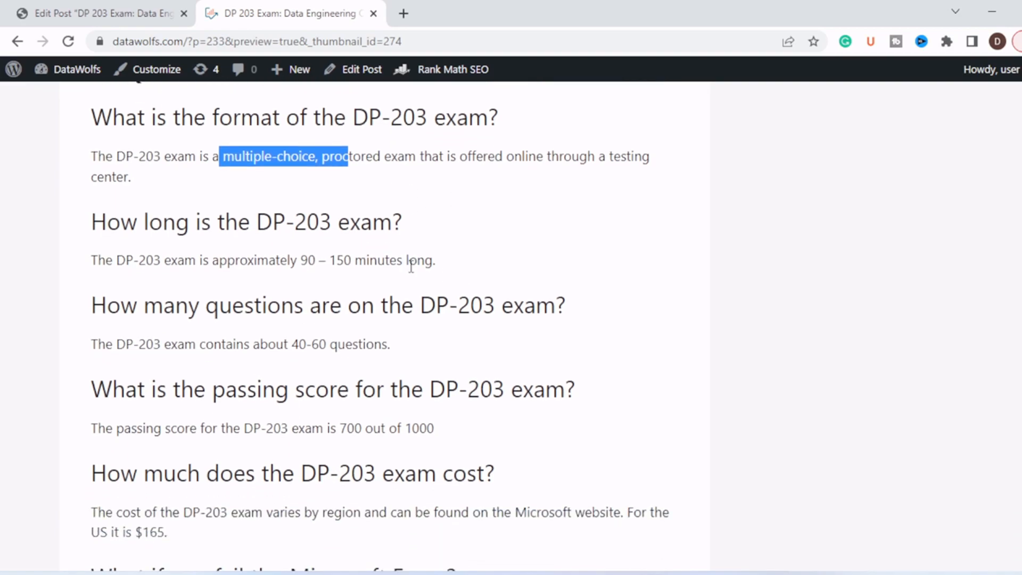
{"action": "left_click_drag", "start_coordinate": [138, 221], "coordinate": [391, 221]}
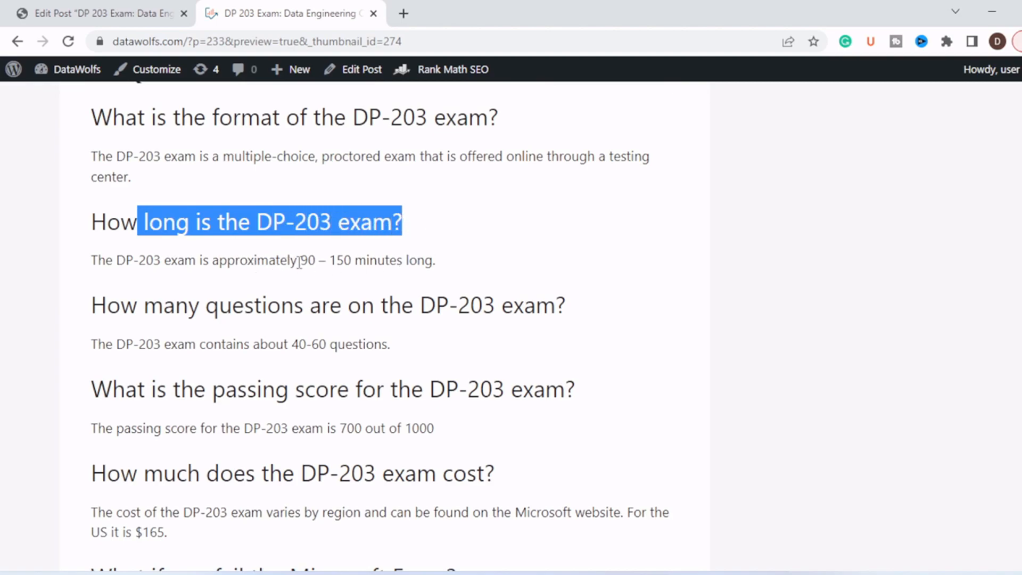
{"action": "scroll", "scroll_direction": "down", "scroll_amount": 3}
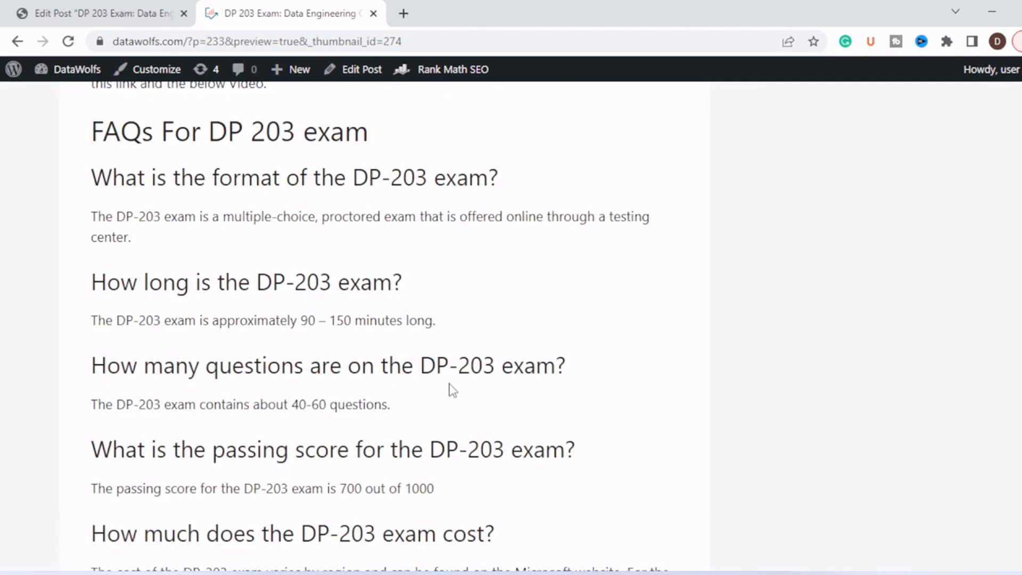
Scroll up to the post's DP-203 header image and title
{"action": "scroll", "scroll_direction": "up", "scroll_amount": 3}
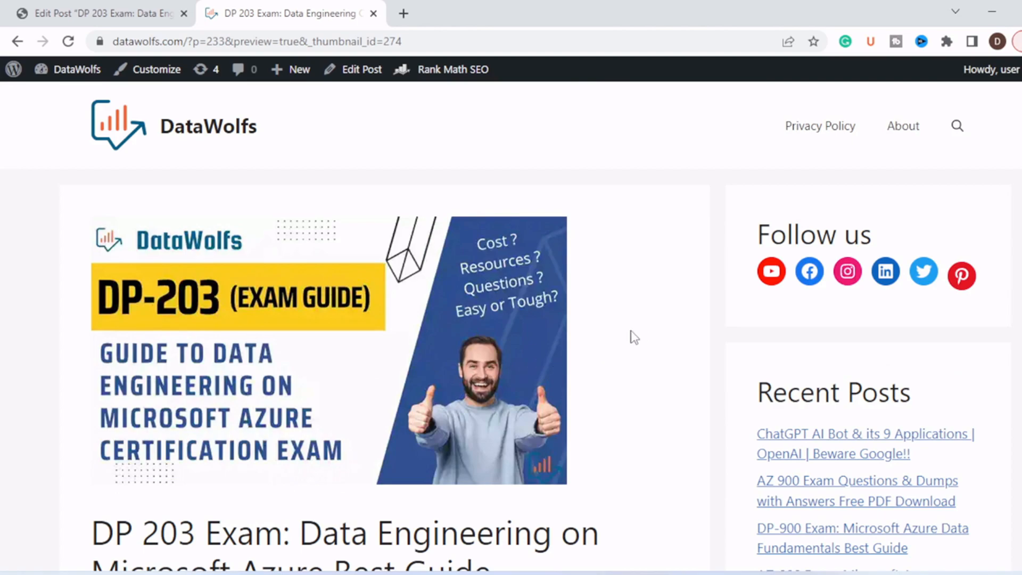
{"action": "mouse_move", "coordinate": [644, 332]}
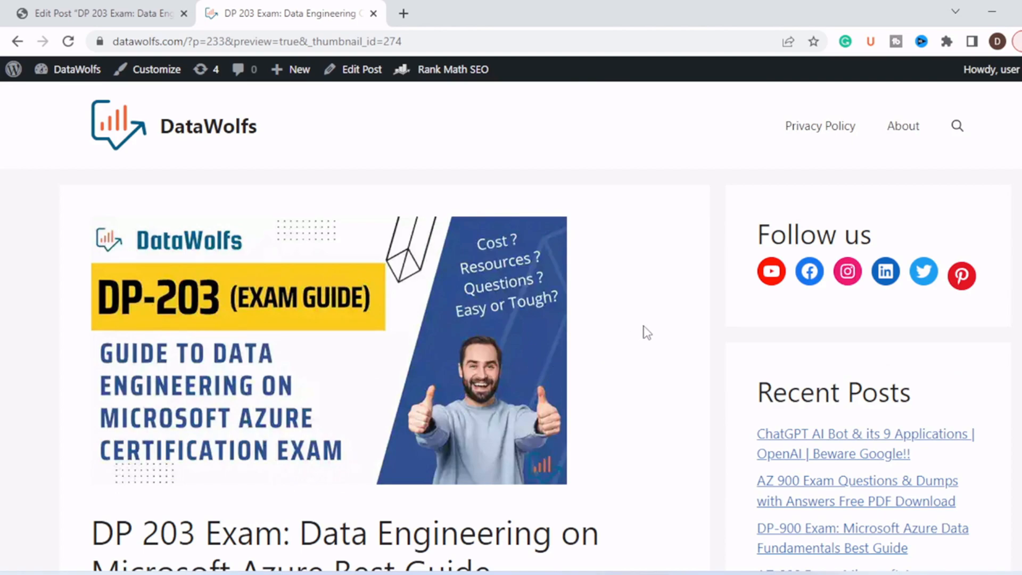